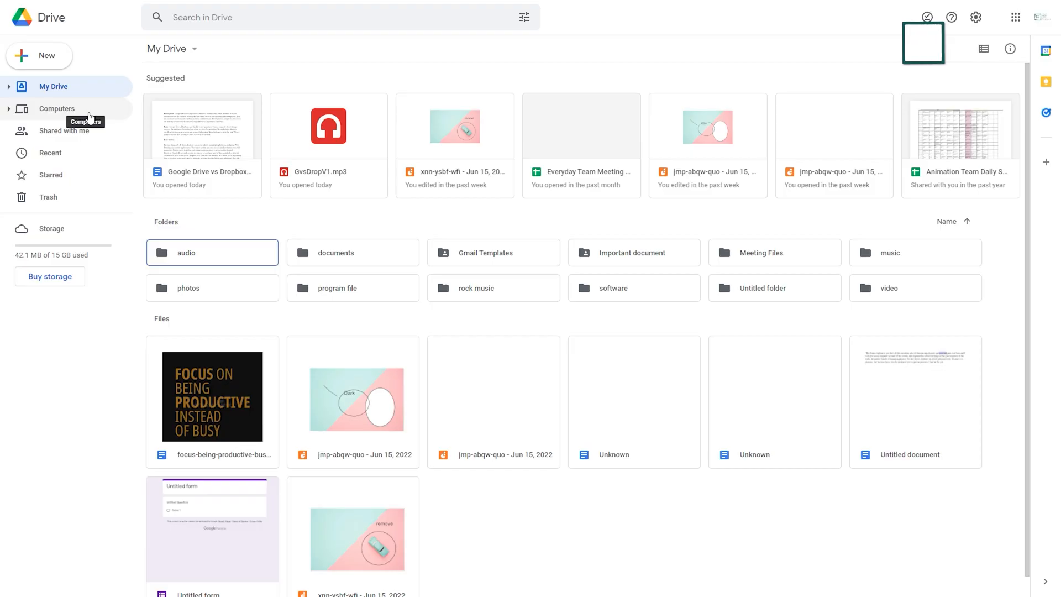
Open Google Drive's Computers section, which shows no computers syncing
click(57, 108)
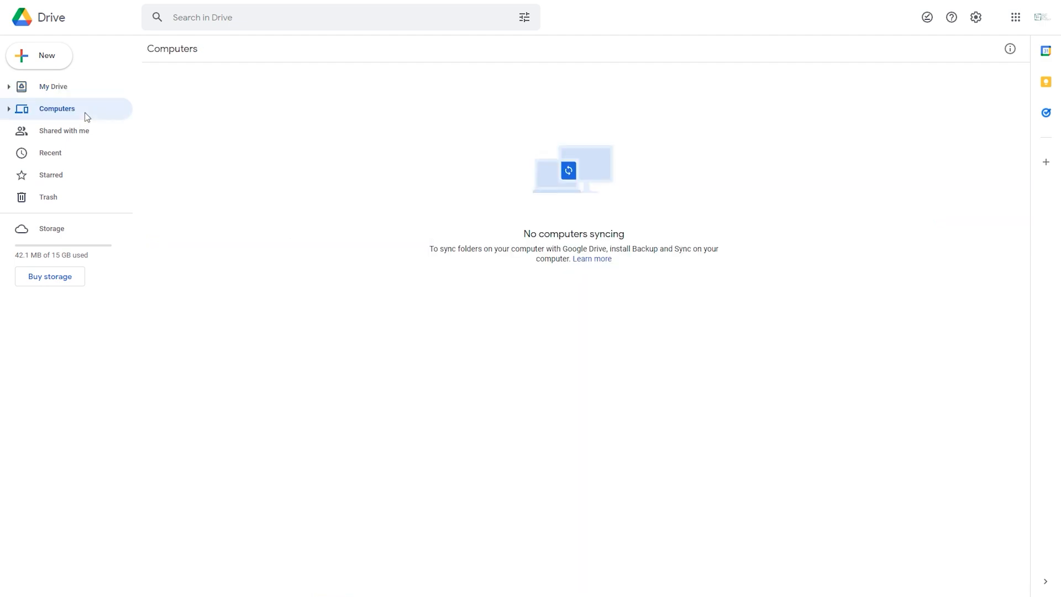
click(64, 130)
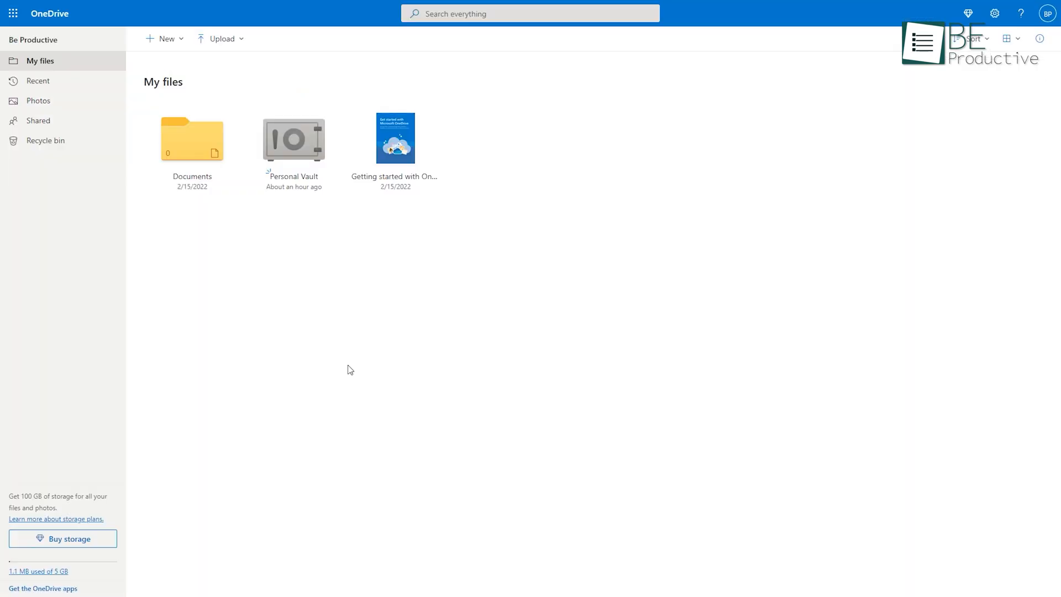
mouse_move(38, 80)
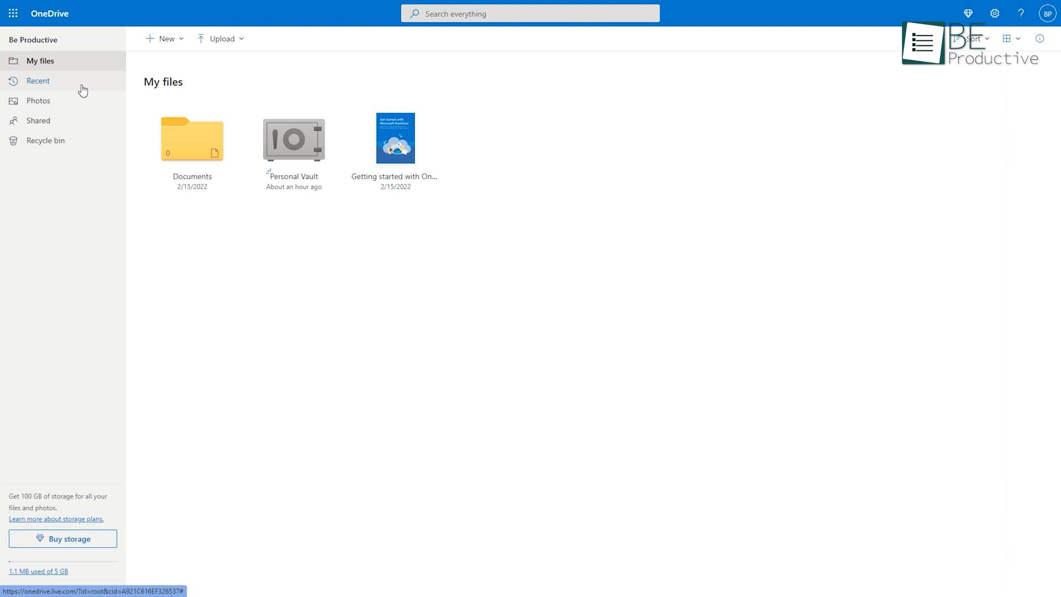
double_click(192, 139)
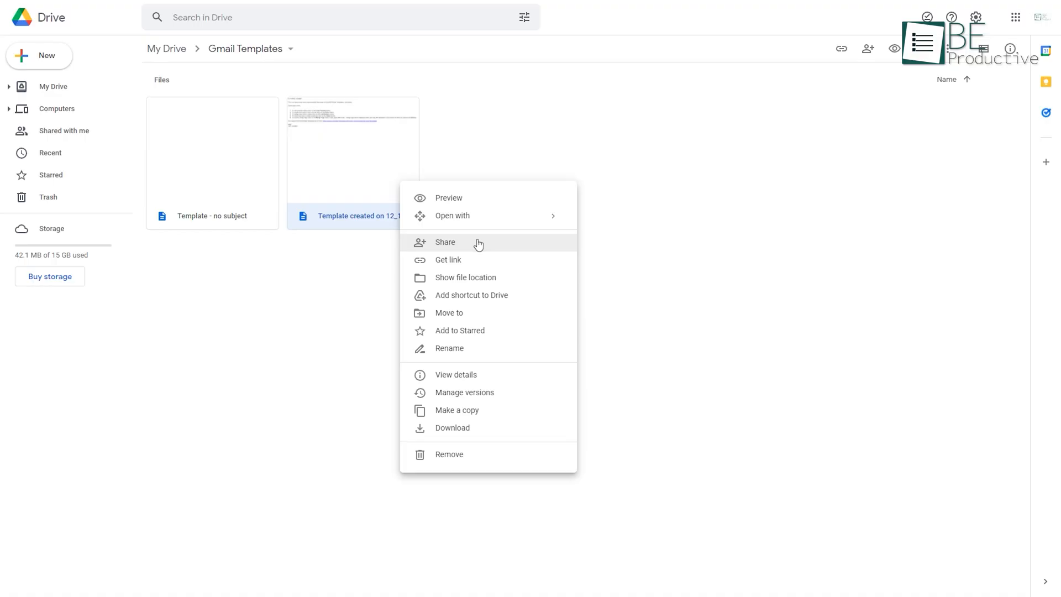
Open sharing for the Gmail template file and show the editor's Viewer, Commenter, Editor roles
click(445, 242)
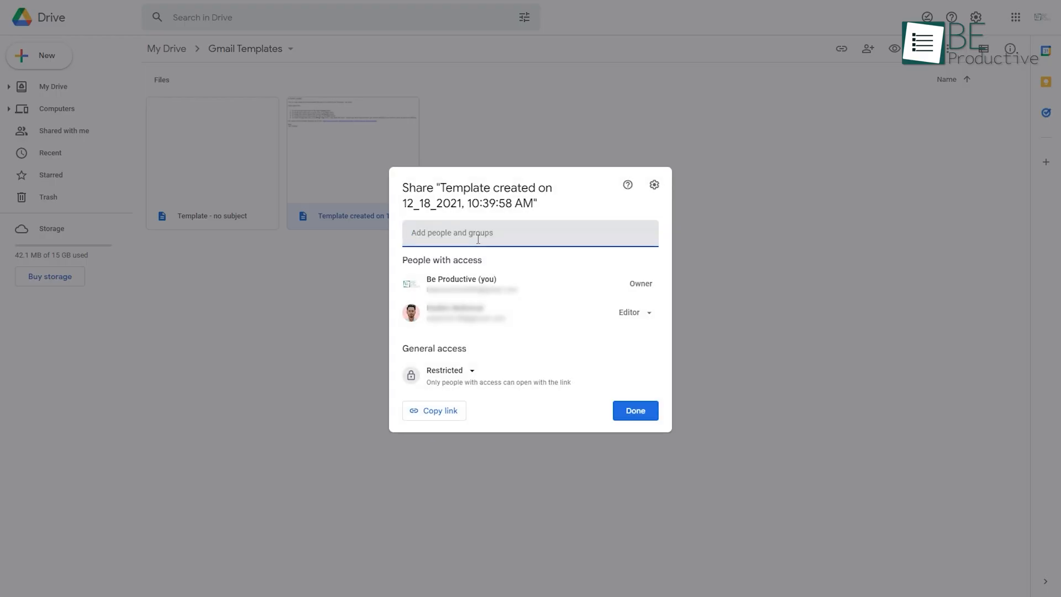
click(631, 311)
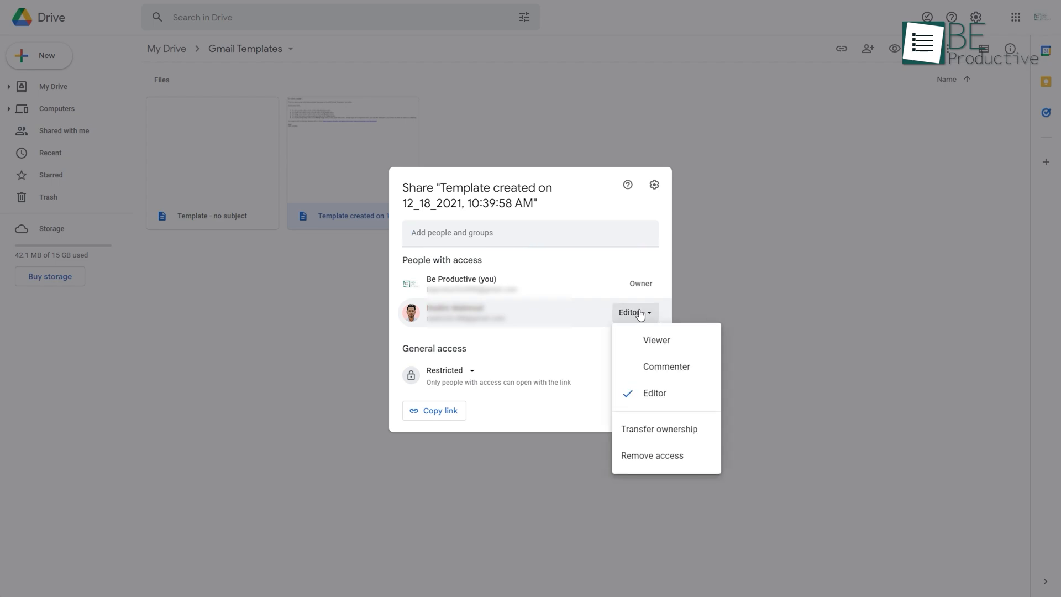
mouse_move(656, 340)
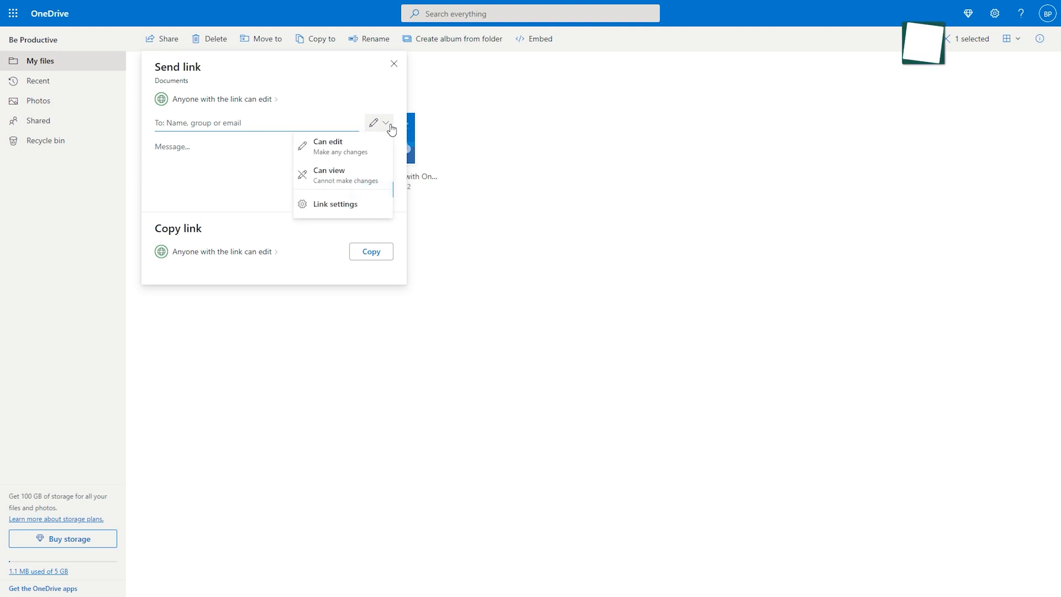
Share OneDrive's Documents folder and show the Can edit and Can view permissions
click(335, 204)
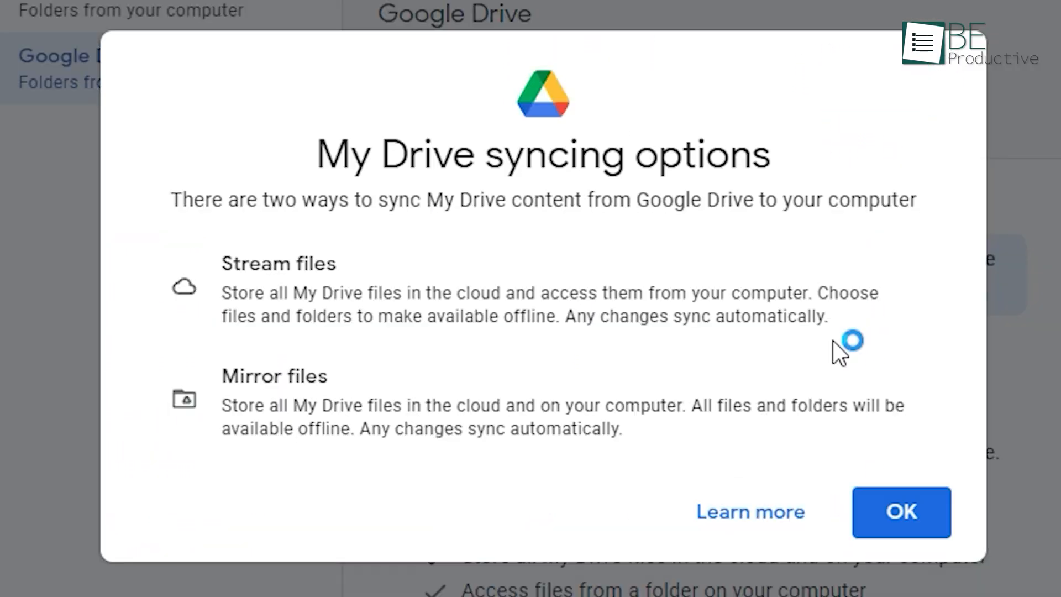
mouse_move(1042, 358)
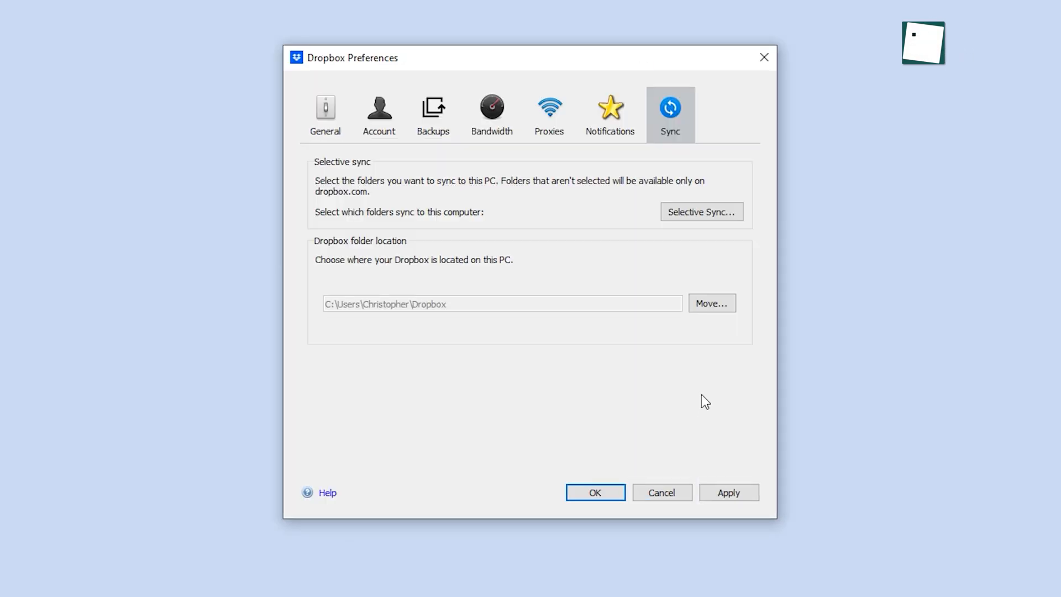
Show Dropbox's Sync preferences for selective sync and the Dropbox folder location
click(702, 212)
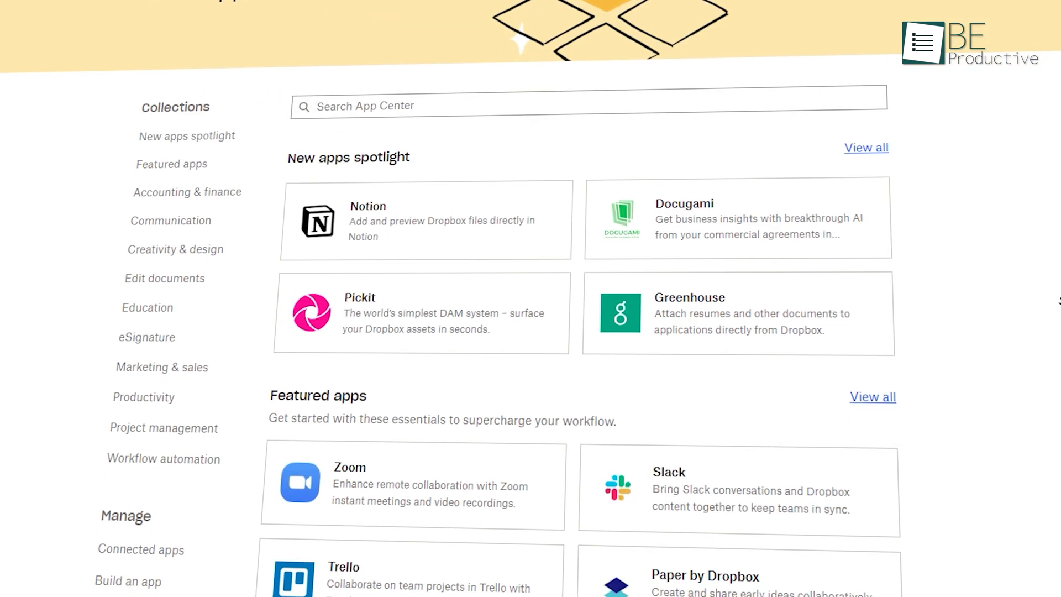
scroll(down, 3)
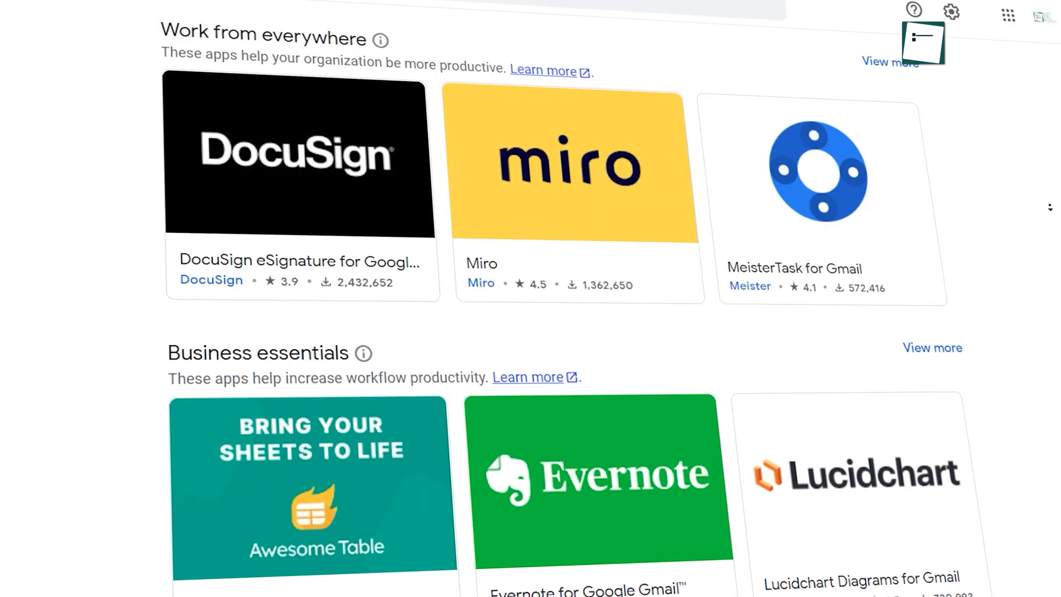
scroll(down, 3)
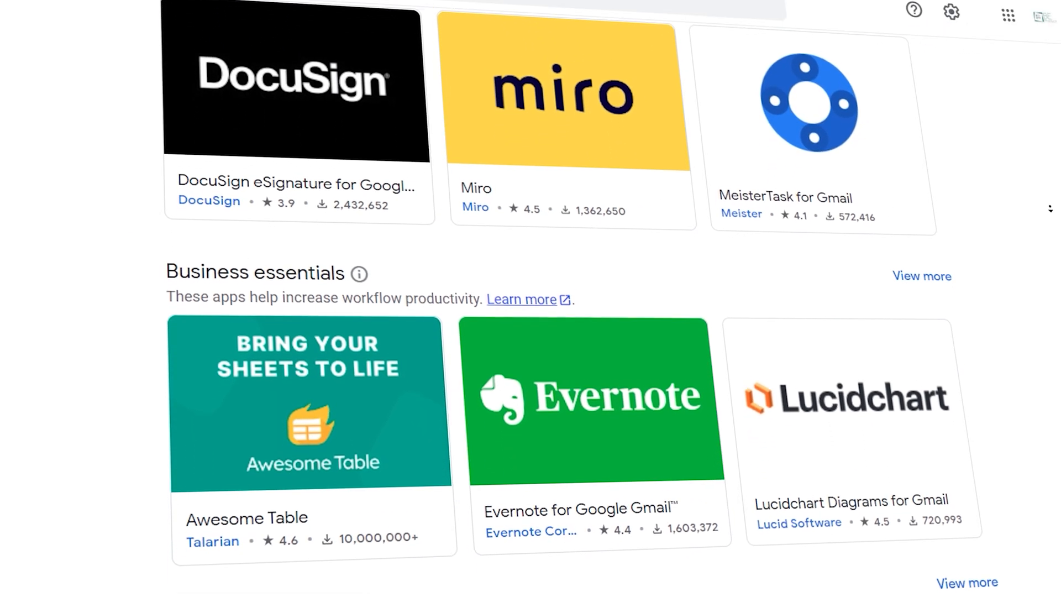
scroll(down, 3)
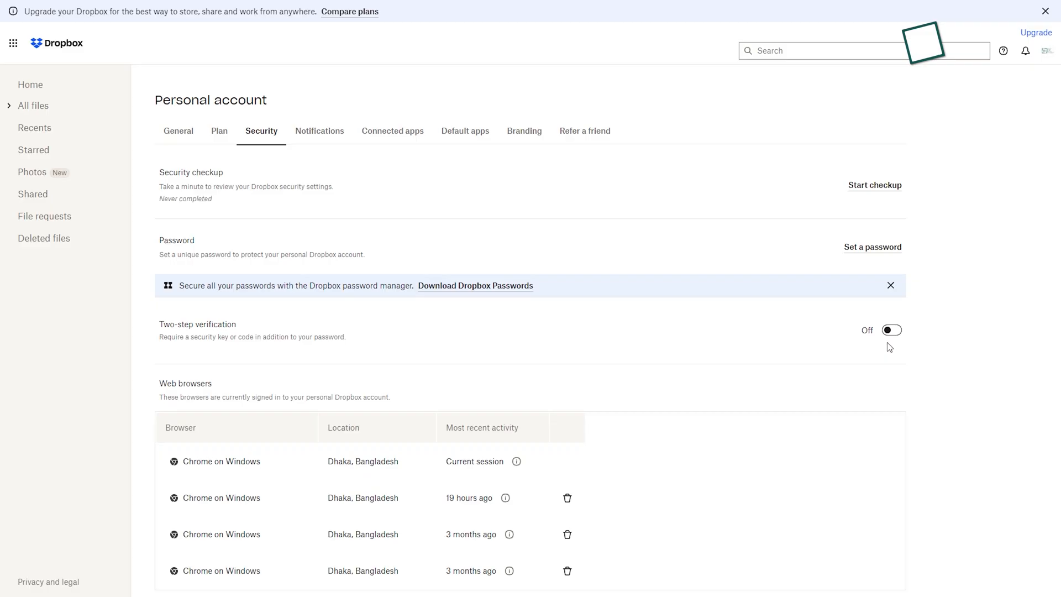
mouse_move(849, 313)
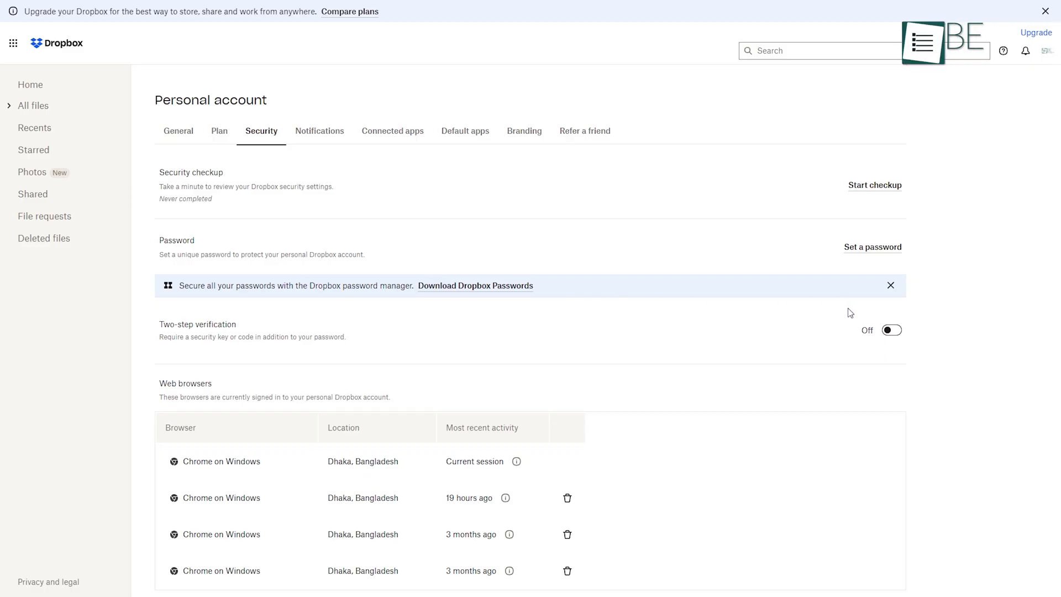